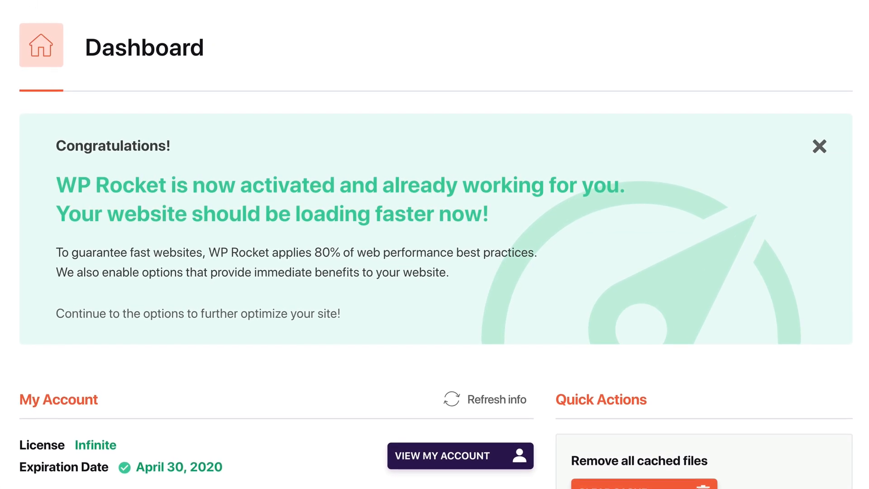
mouse_move(475, 284)
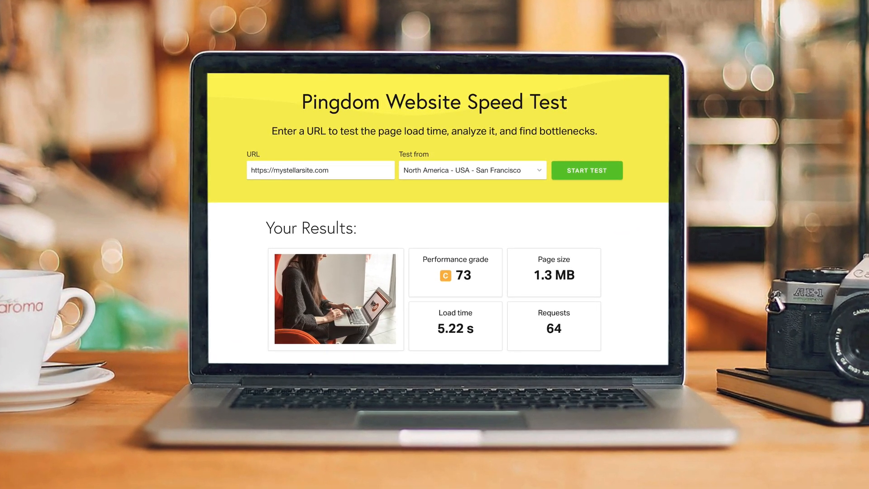
Step: Rerun the Pingdom test on mystellarsite.com and review grade 96, 484 ms, 12 requests
click(586, 170)
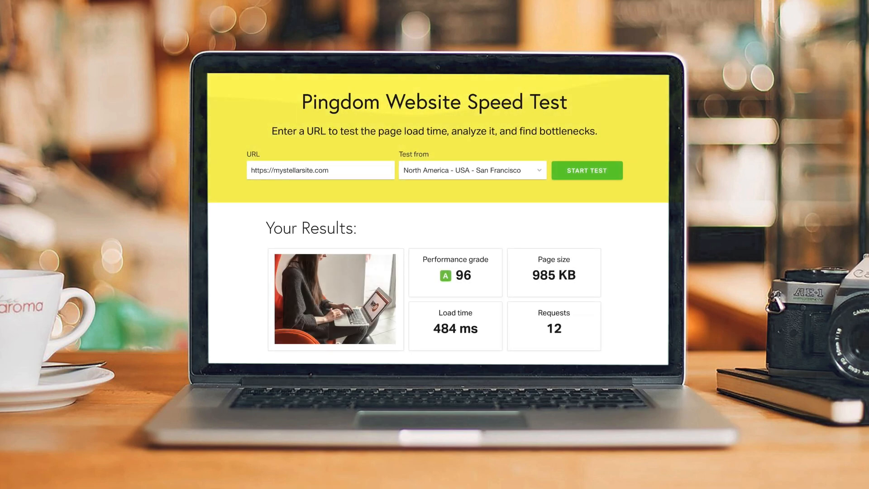
scroll(down, 3)
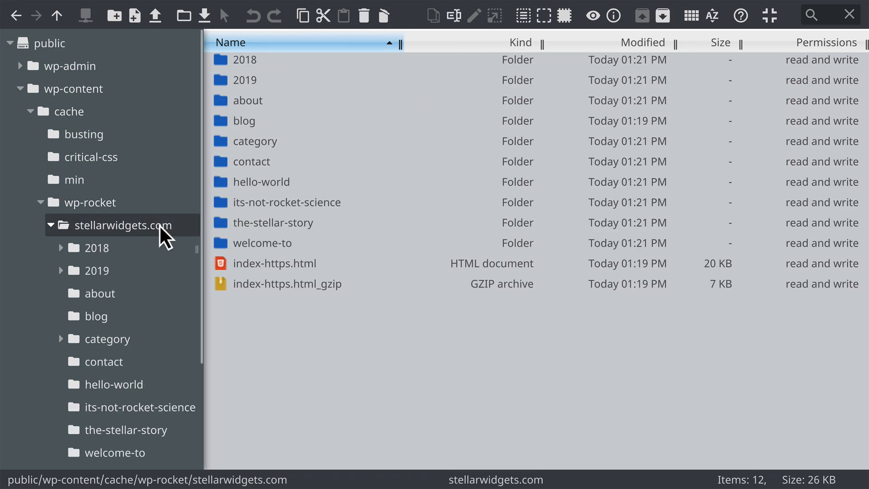
mouse_move(326, 236)
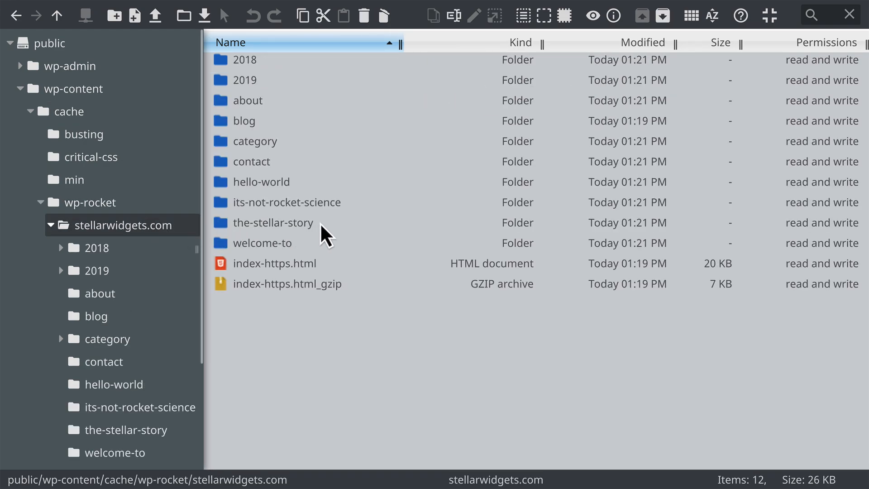
mouse_move(254, 285)
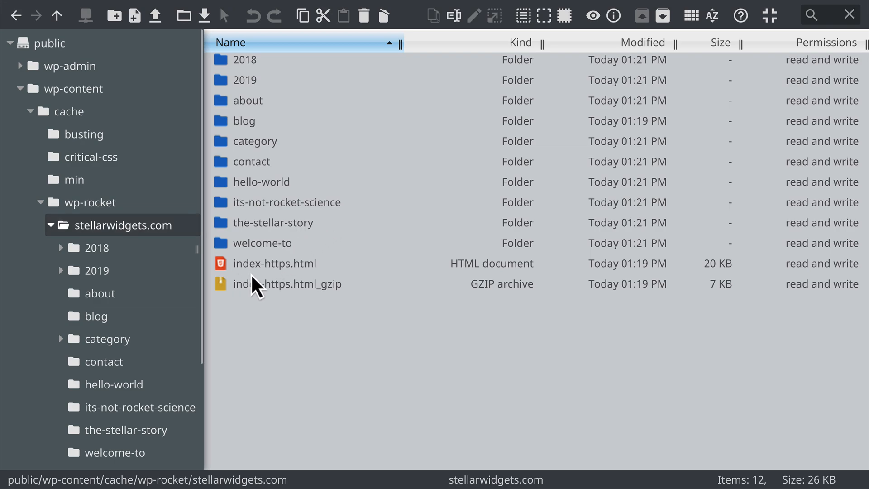
mouse_move(410, 286)
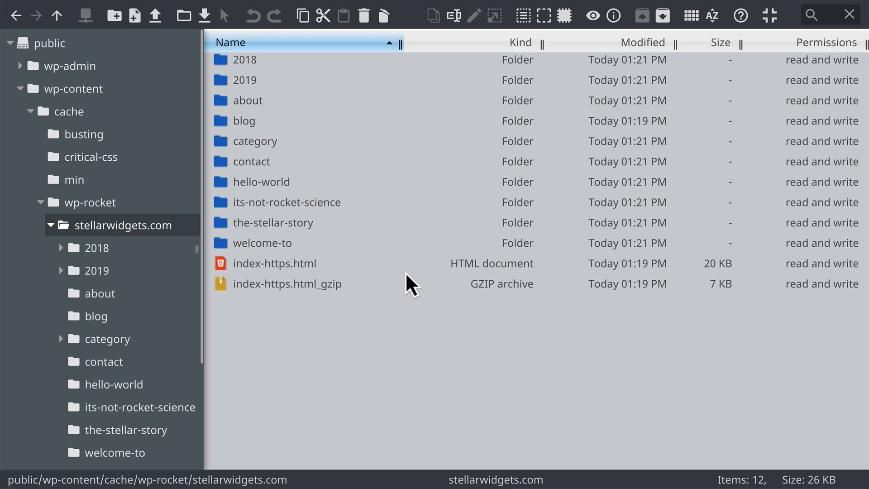
mouse_move(546, 282)
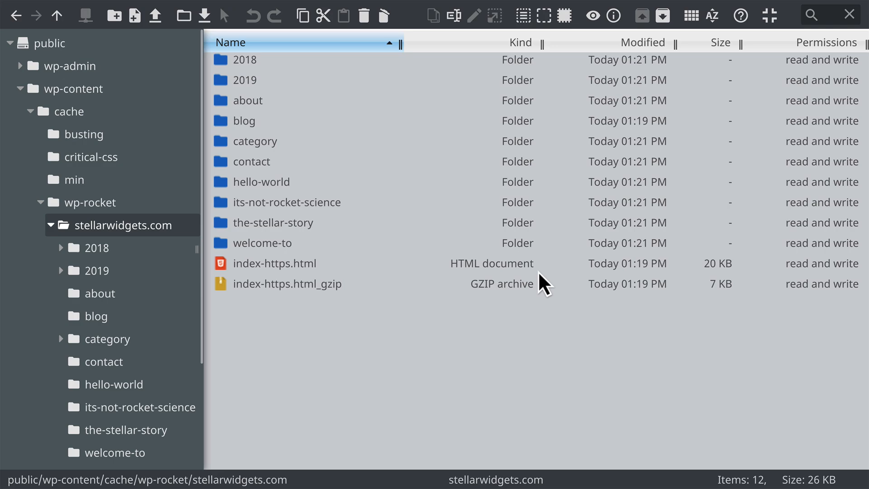
mouse_move(742, 286)
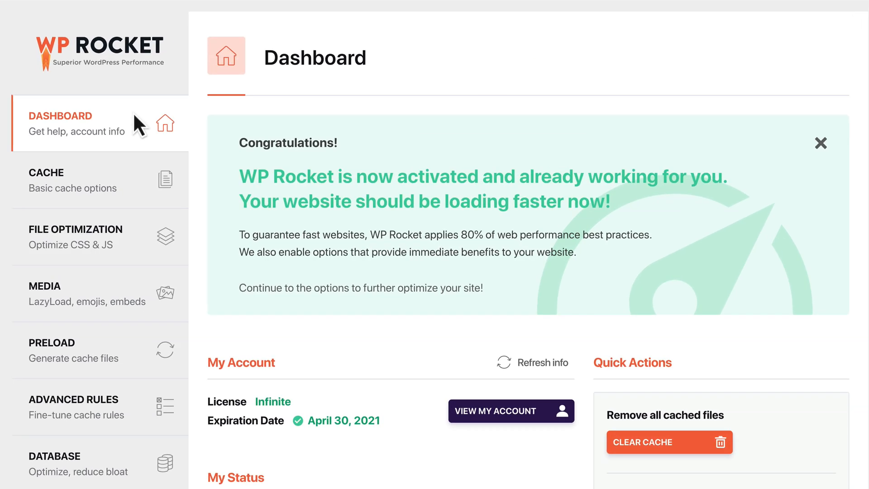
Step: Show WP Rocket's basic cache options and enable separate cache files for mobile devices
click(72, 179)
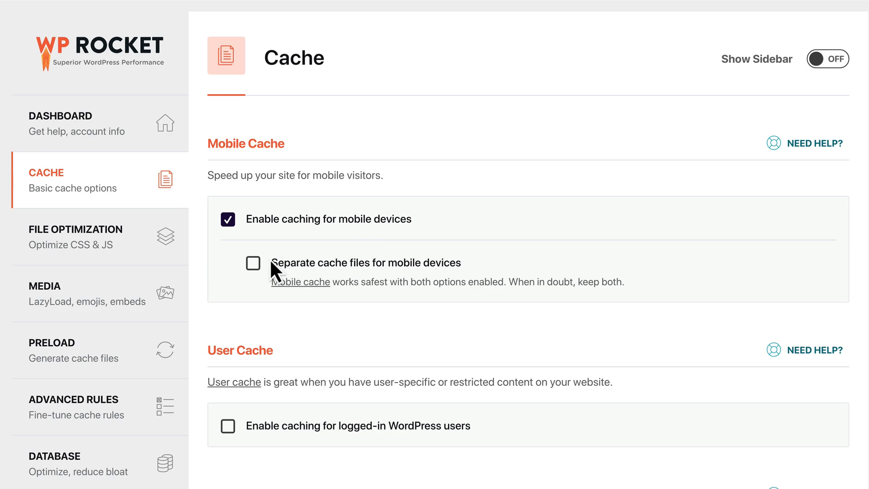
click(253, 263)
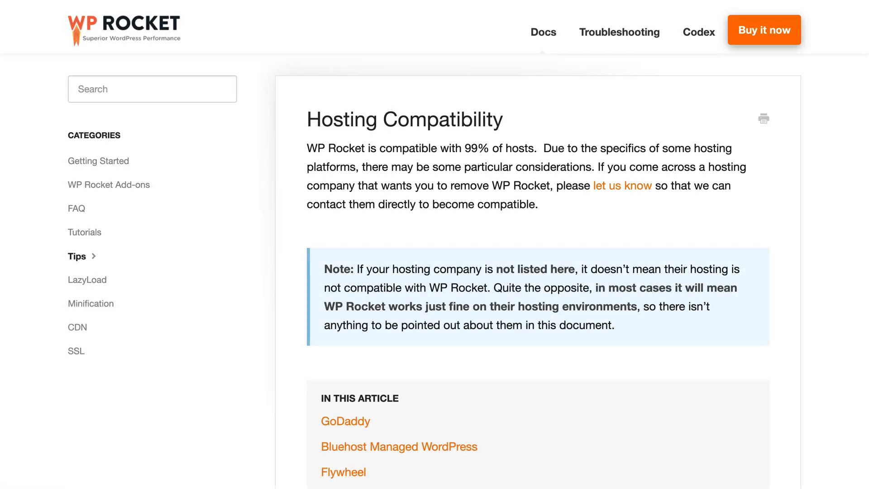
Step: Scroll through the Hosting Compatibility article's GoDaddy, Bluehost and Flywheel notes
scroll(down, 3)
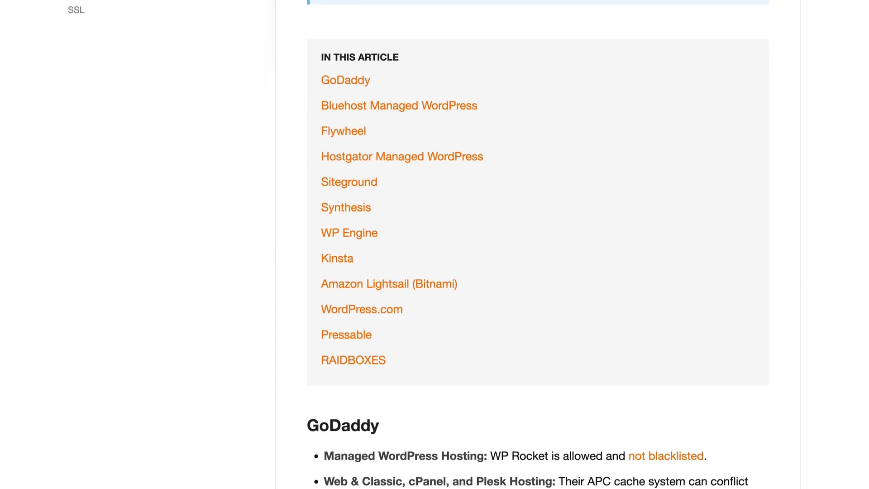
scroll(down, 3)
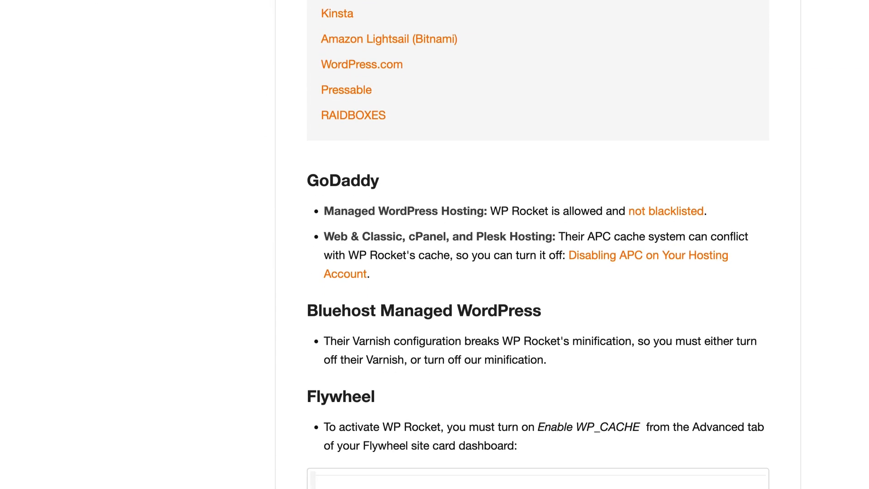
scroll(down, 3)
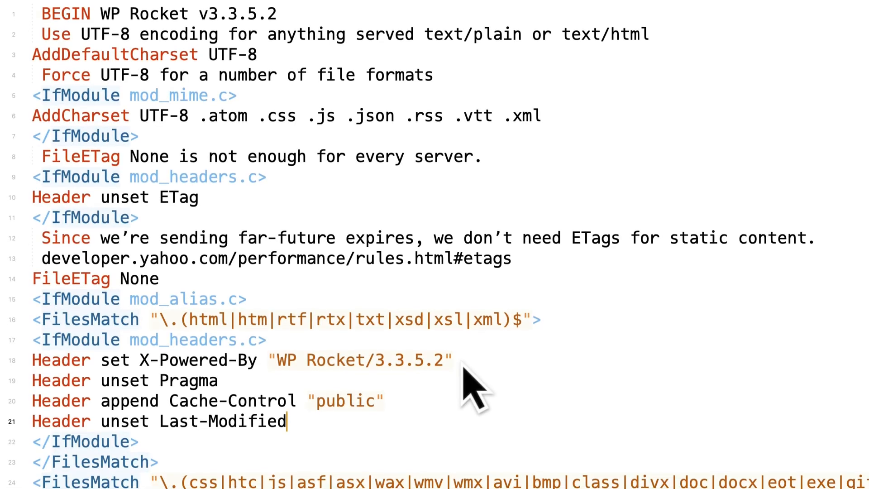
Step: Scroll through the v3.3.5.2 block's expires headers, gzip compression and rewrite rules
scroll(down, 3)
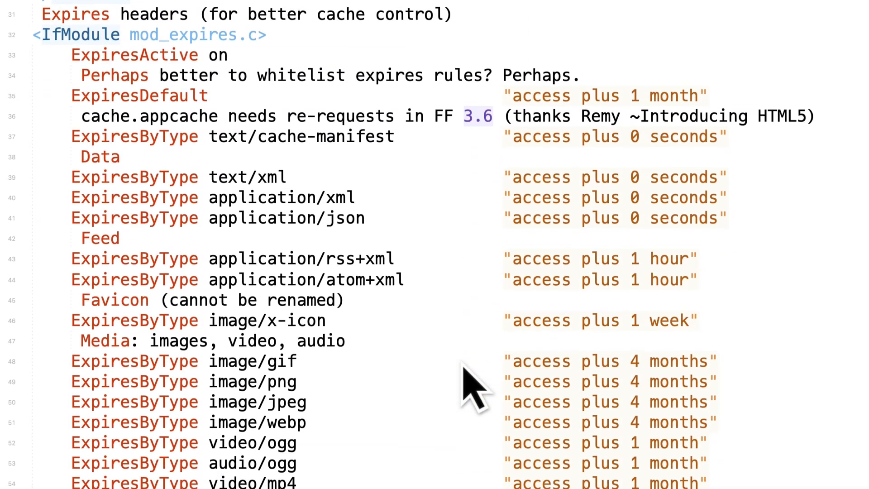
mouse_move(393, 44)
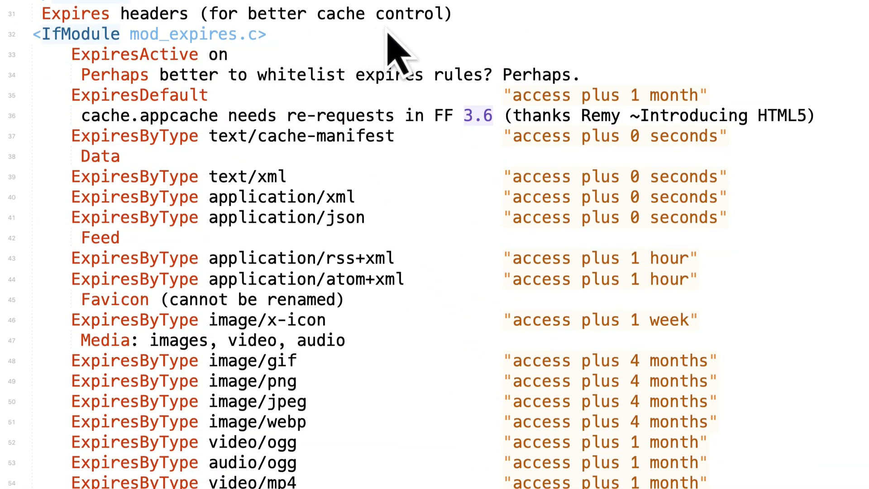
scroll(down, 3)
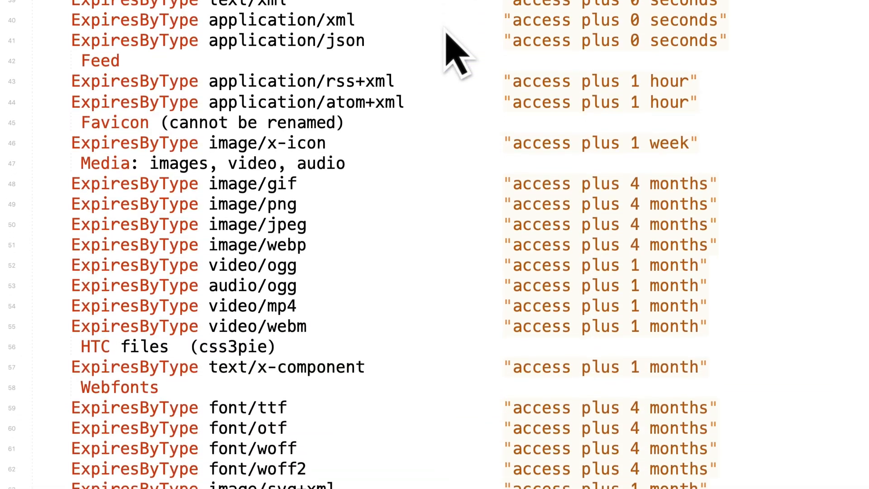
scroll(down, 3)
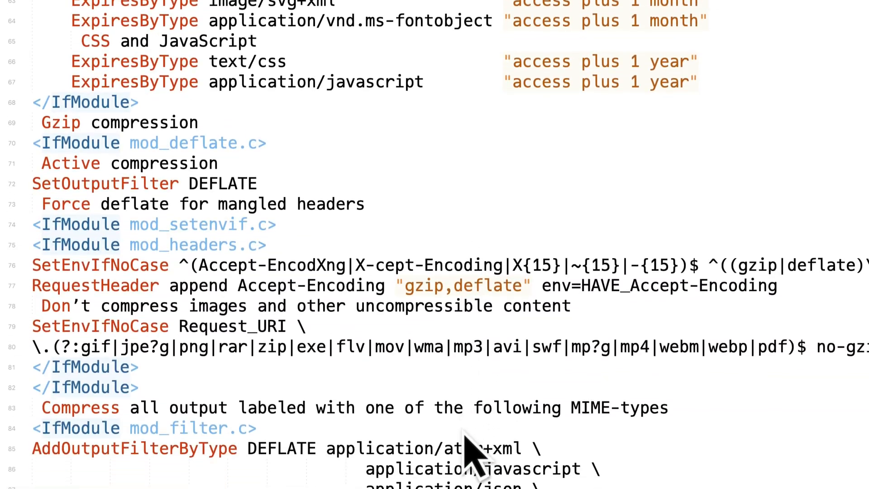
scroll(down, 3)
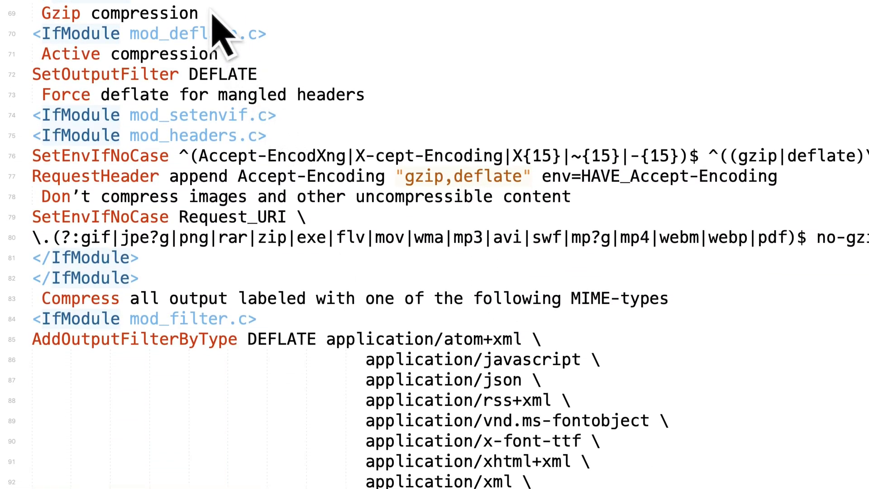
scroll(down, 3)
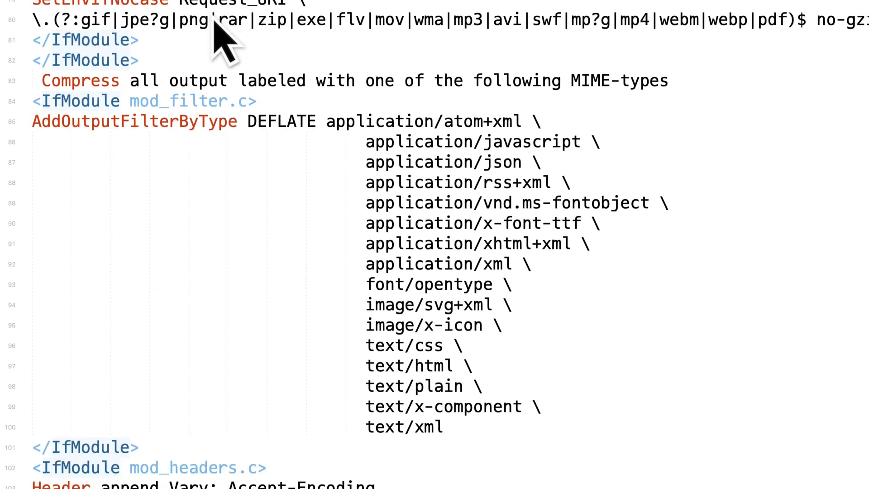
scroll(down, 3)
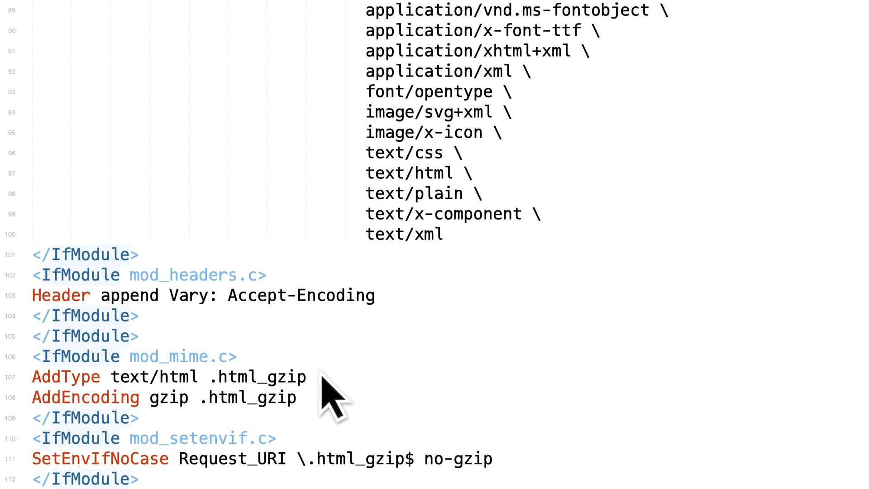
scroll(down, 3)
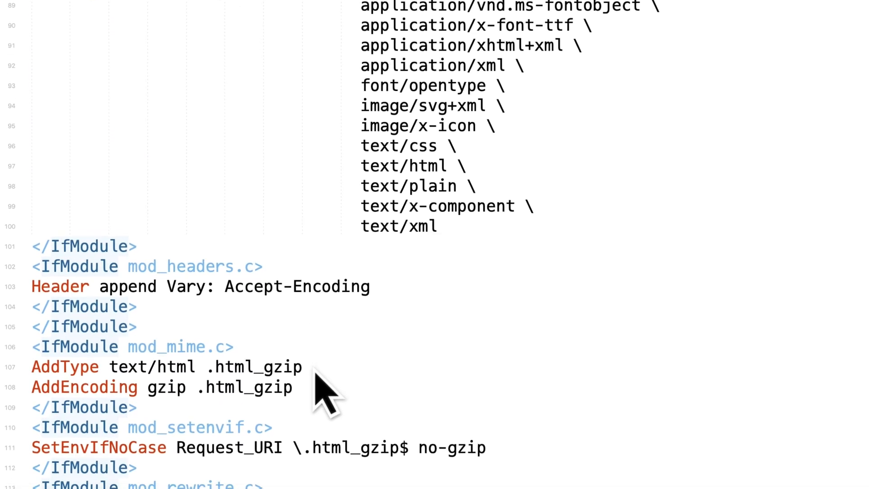
scroll(down, 3)
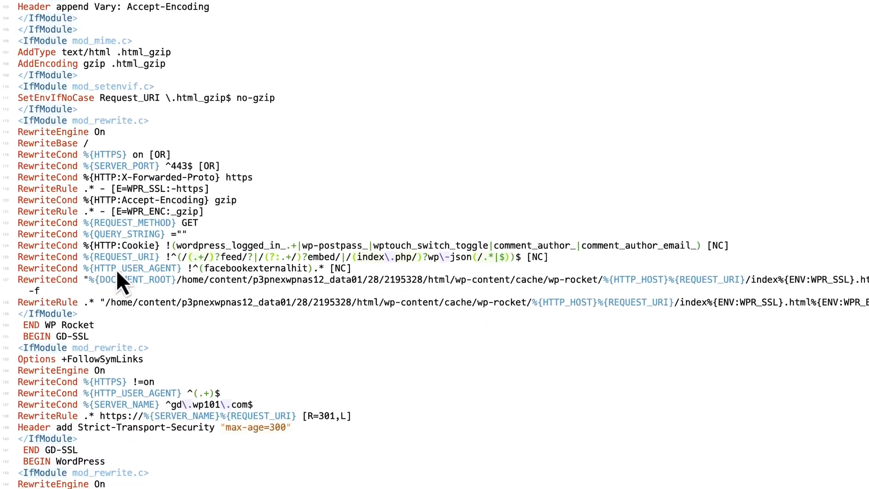
scroll(down, 3)
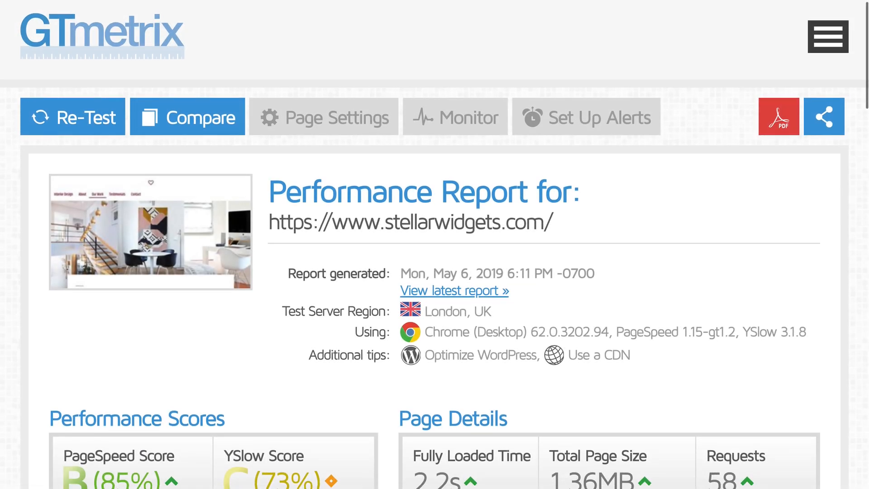
Step: Expand the Leverage browser caching recommendation and switch the GTmetrix report to YSlow
scroll(down, 3)
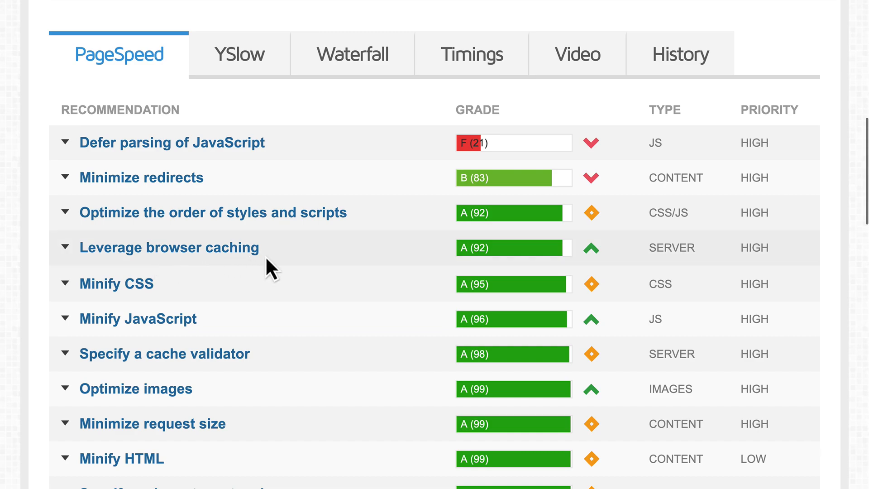
click(169, 247)
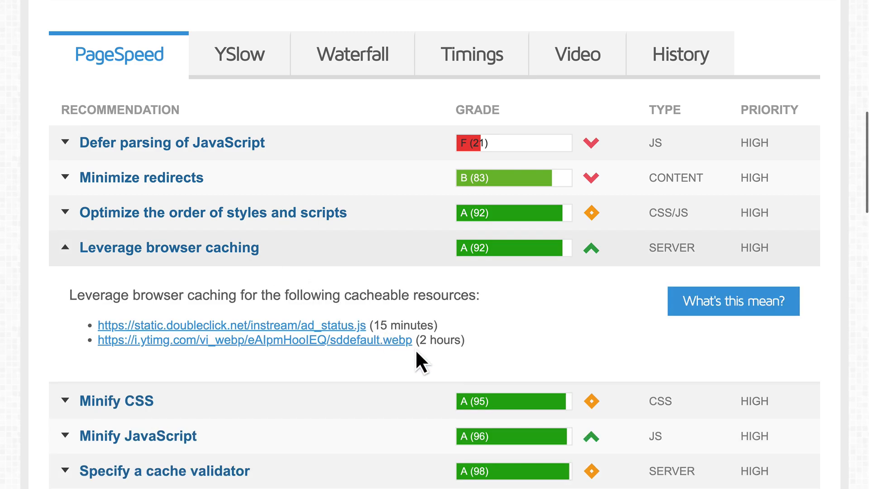
click(240, 53)
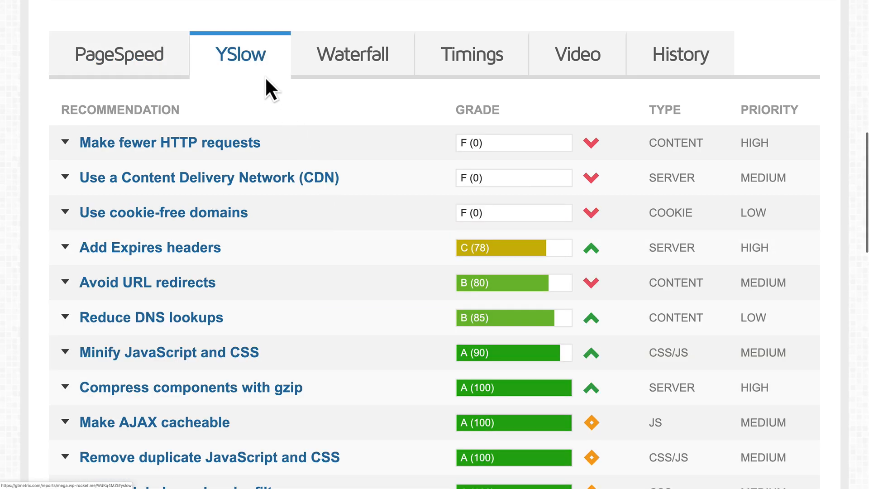
click(150, 247)
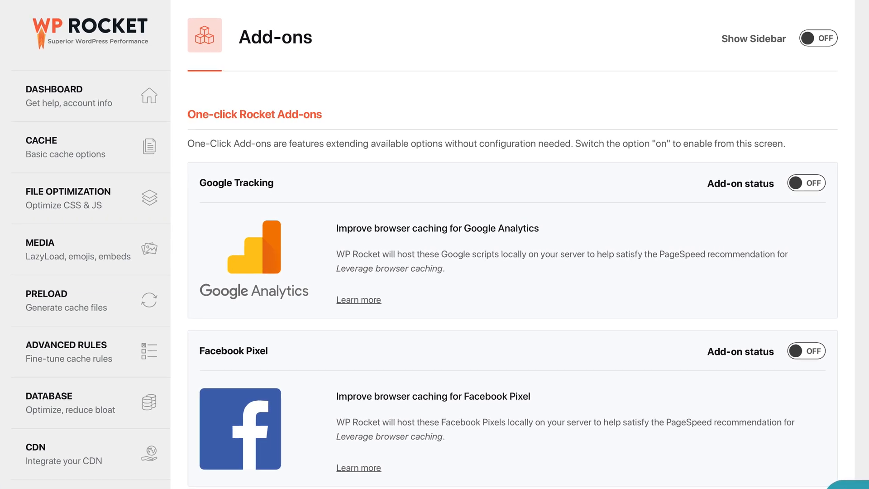
Step: Read the Facebook Pixel add-on article on resolving browser caching warnings
click(358, 300)
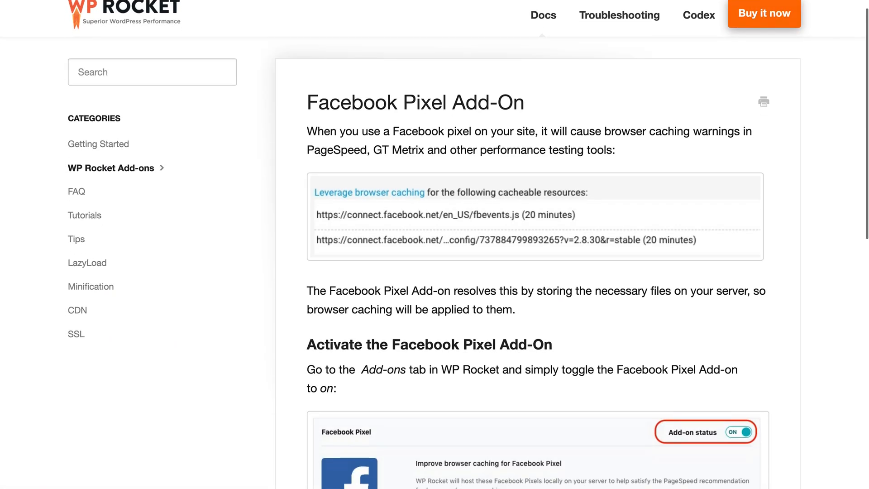
scroll(down, 3)
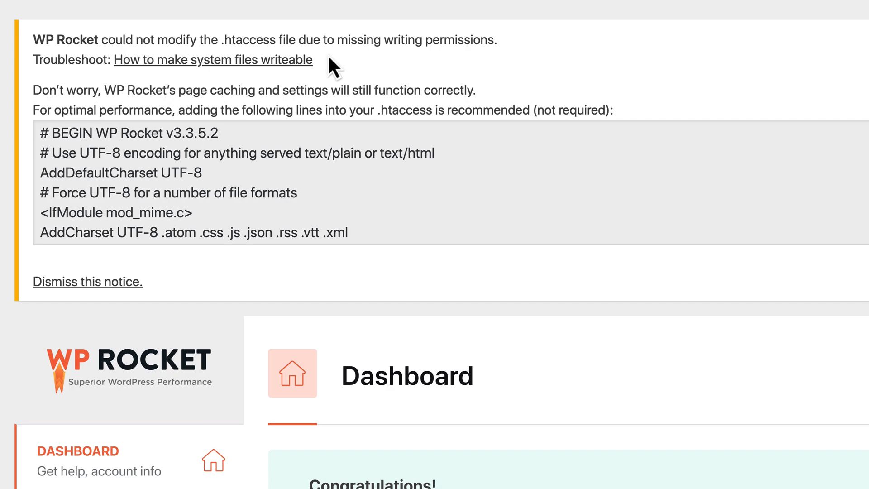
mouse_move(98, 103)
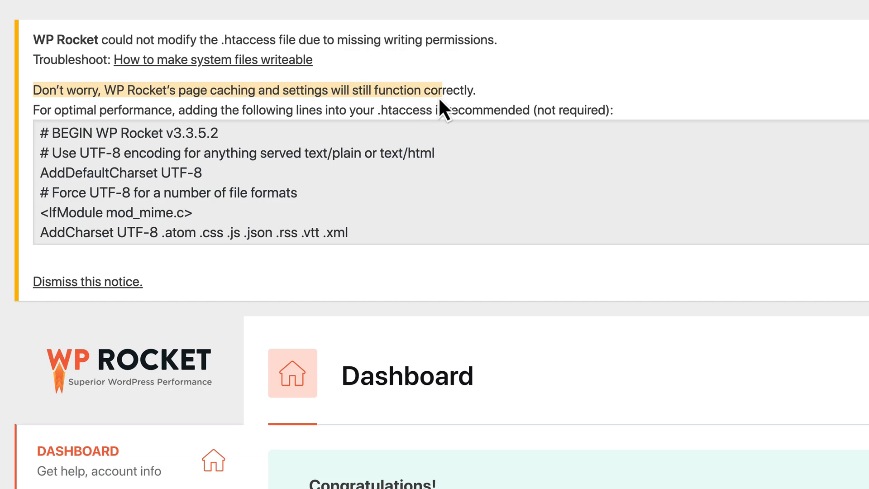
mouse_move(144, 294)
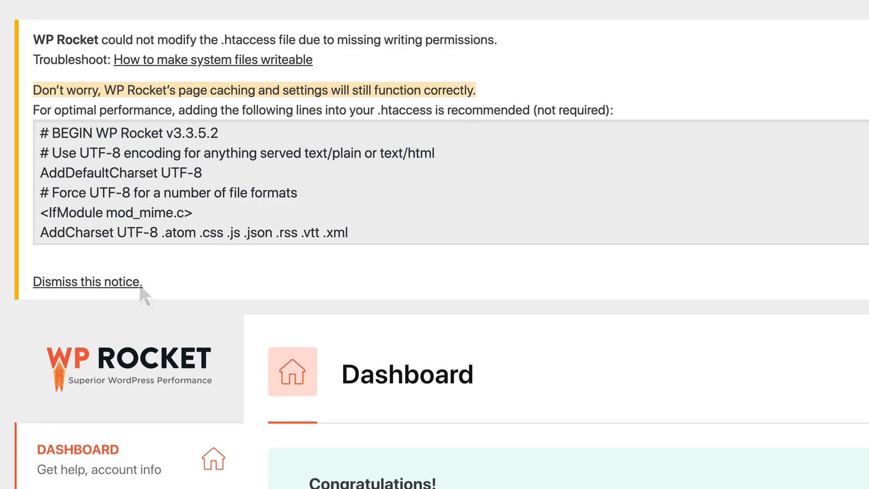
Step: Dismiss the notice that WP Rocket couldn't modify the .htaccess file
click(87, 281)
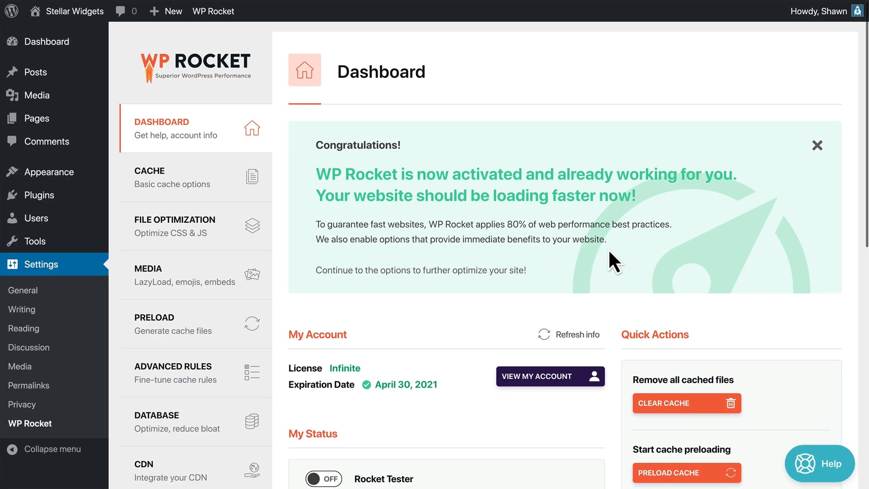
mouse_move(313, 246)
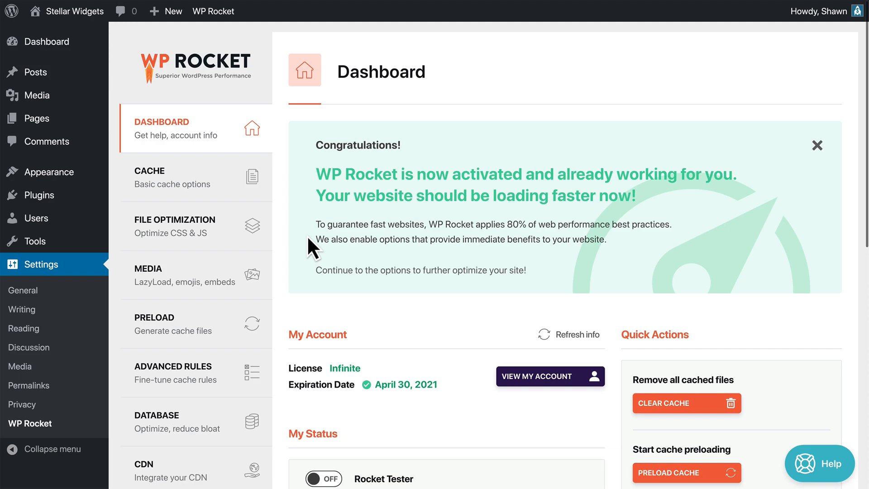
Step: Show File Optimization settings and confirm Combine Google Fonts files is enabled
click(174, 225)
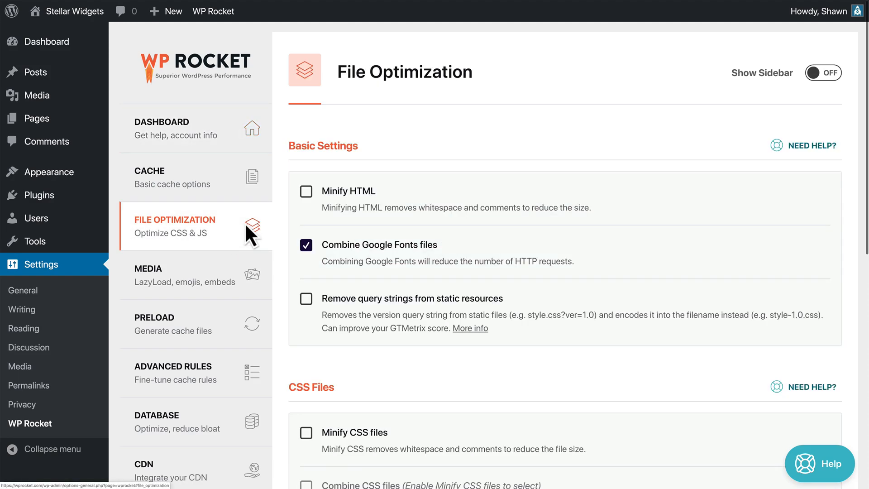
mouse_move(378, 157)
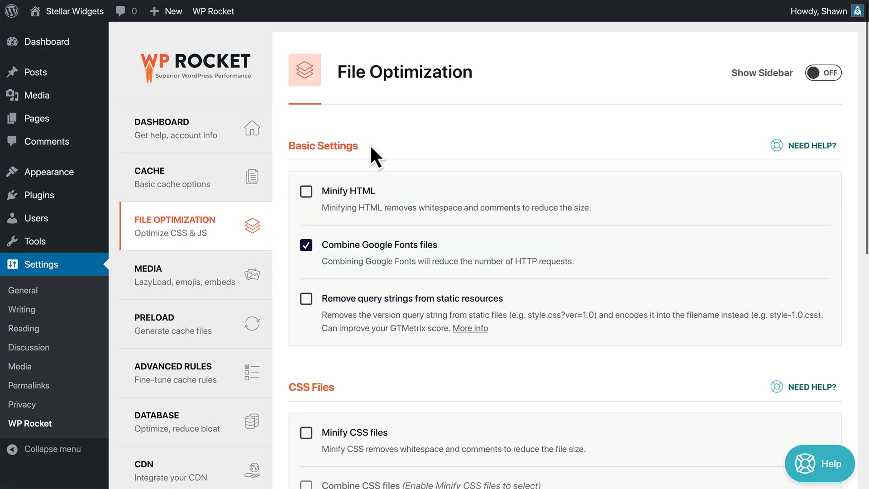
mouse_move(316, 266)
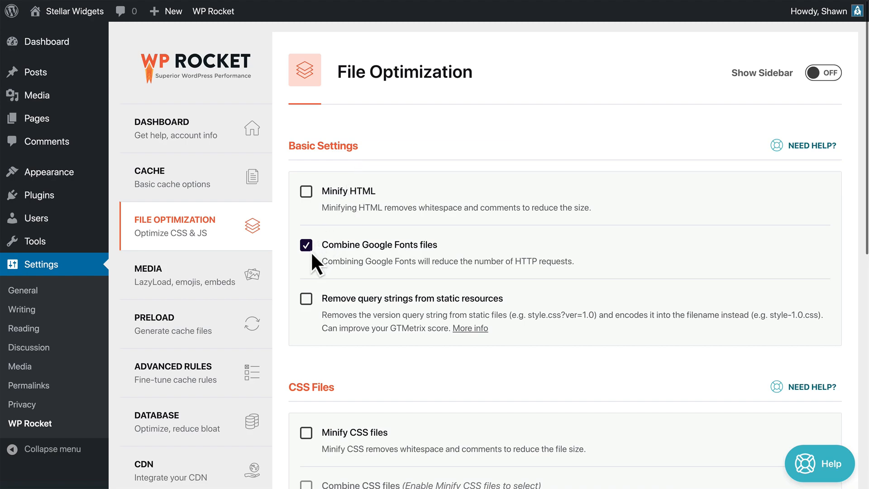
mouse_move(333, 279)
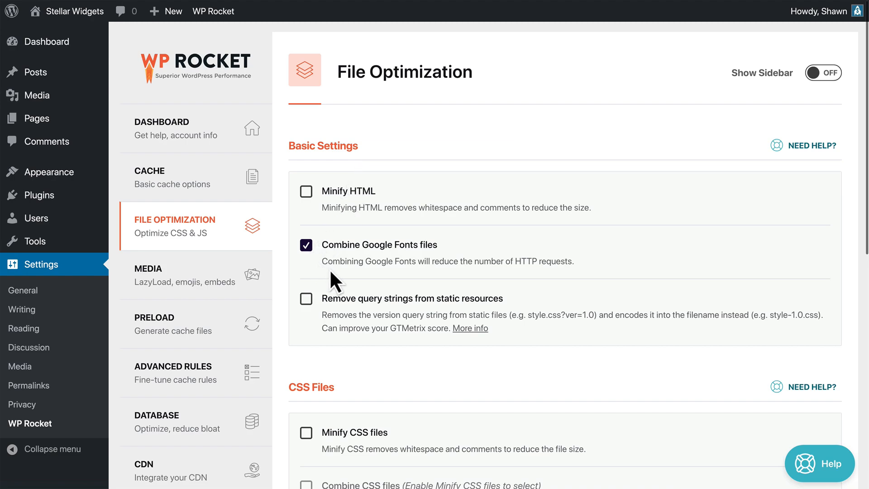
mouse_move(554, 279)
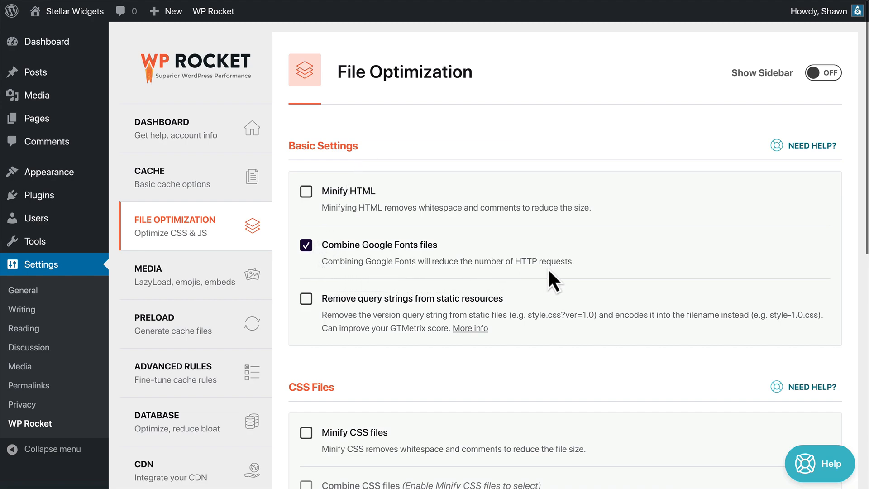
mouse_move(582, 280)
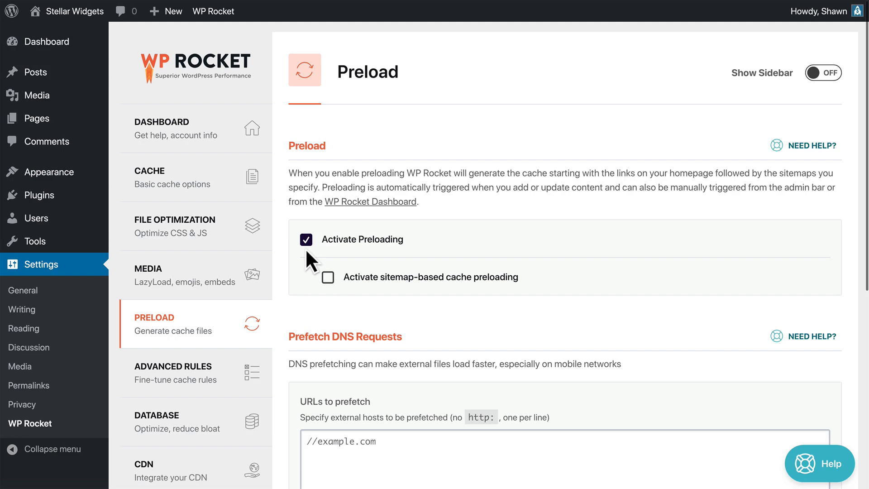
Step: Return to the WP Rocket Dashboard, which reports 2 uncached pages preloaded
click(213, 11)
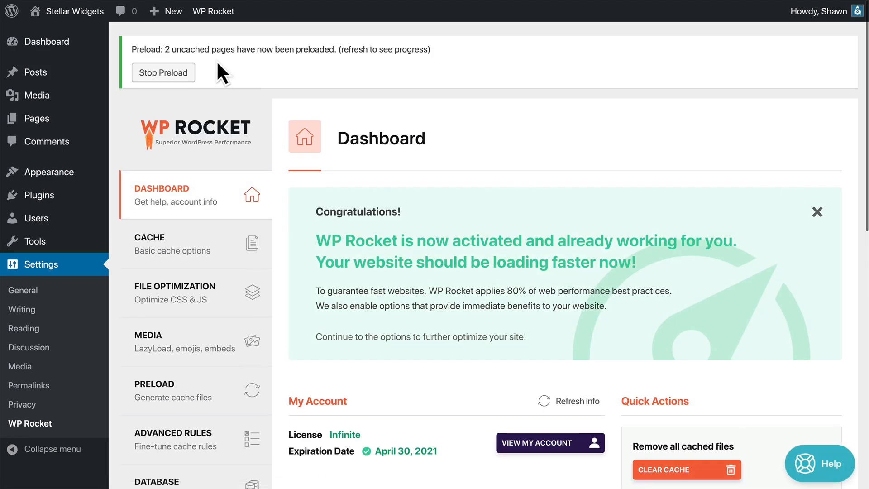
mouse_move(432, 72)
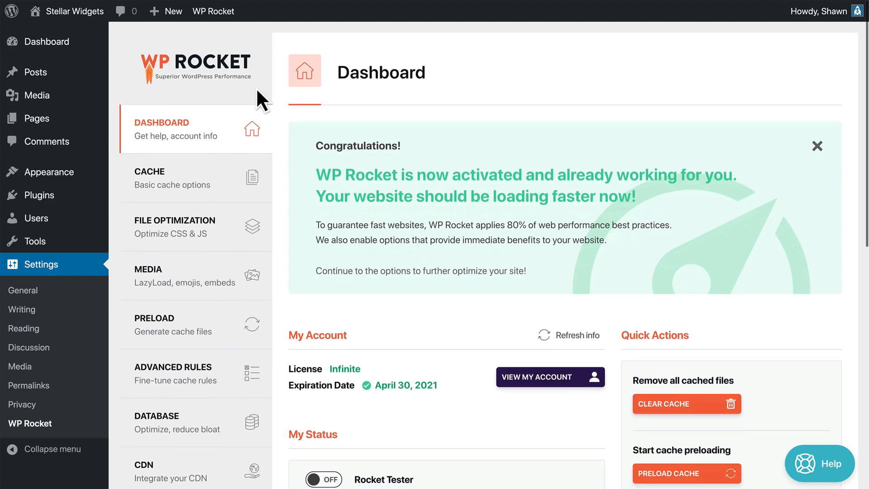
Step: Show the Tools page offering settings export, import and rollback to 3.2.6
scroll(down, 3)
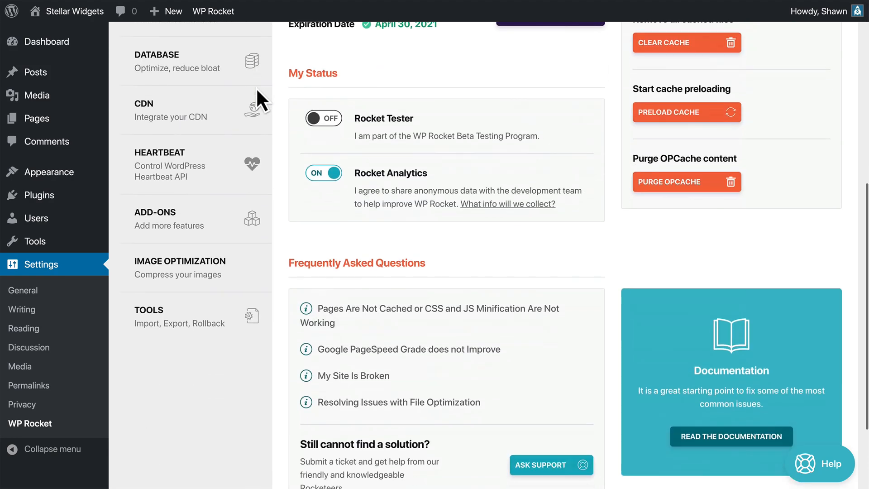
click(166, 316)
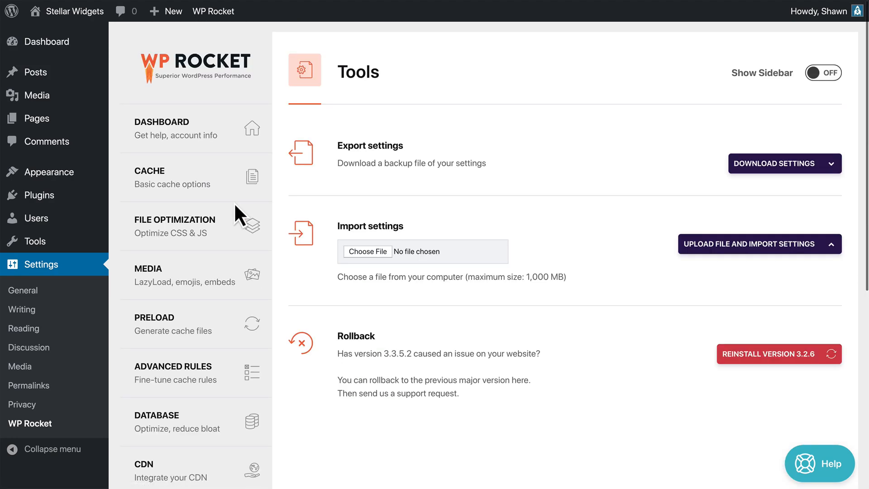
mouse_move(415, 233)
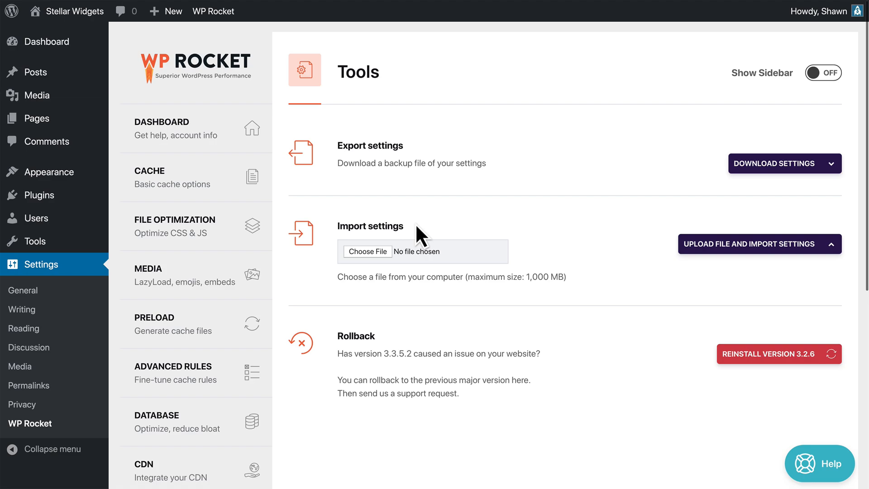
mouse_move(414, 259)
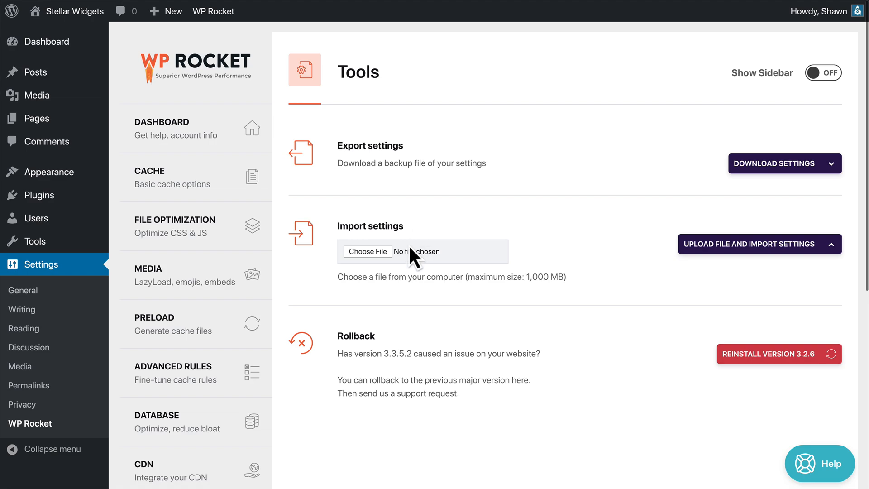
mouse_move(363, 371)
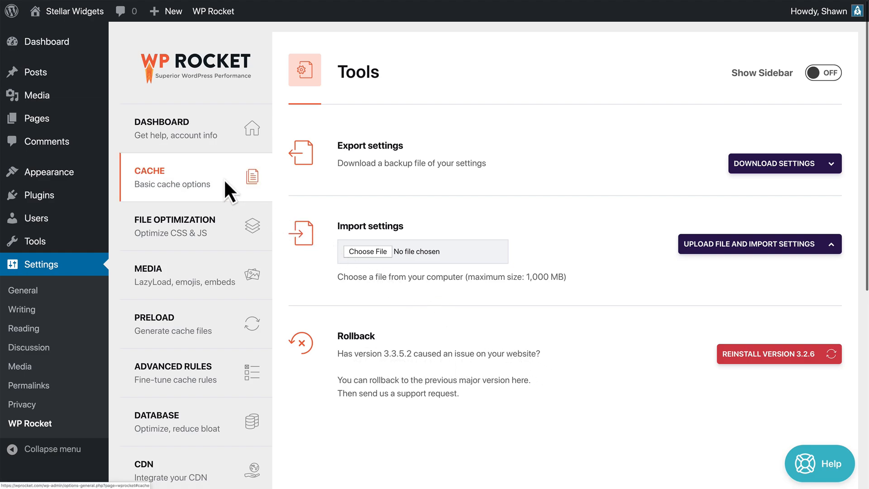
Step: Return to the Cache settings page and open the help widget's Support email form
click(172, 178)
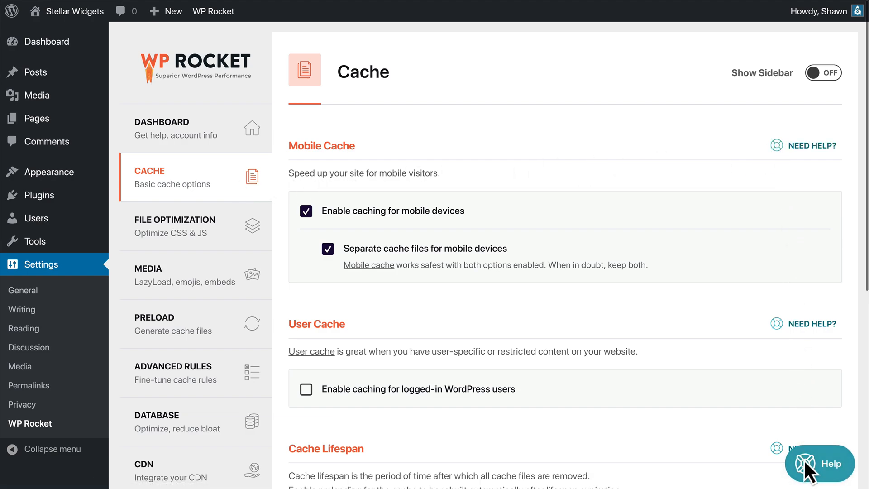
click(819, 464)
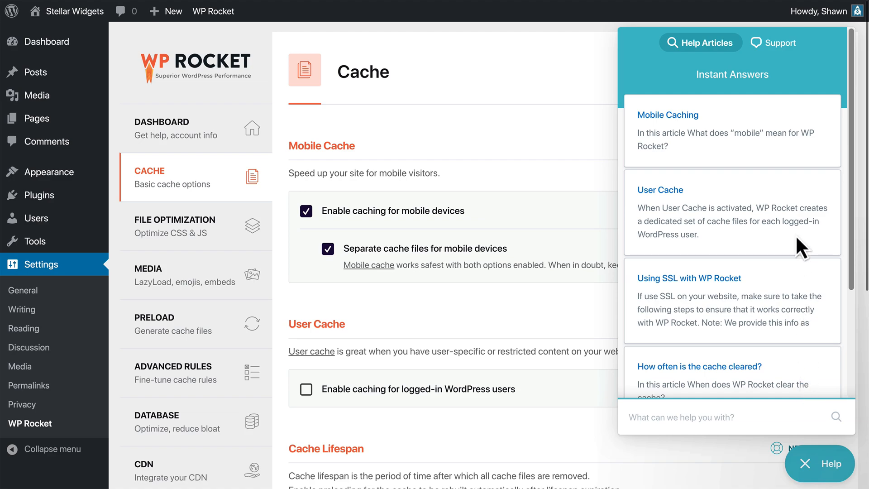
click(776, 43)
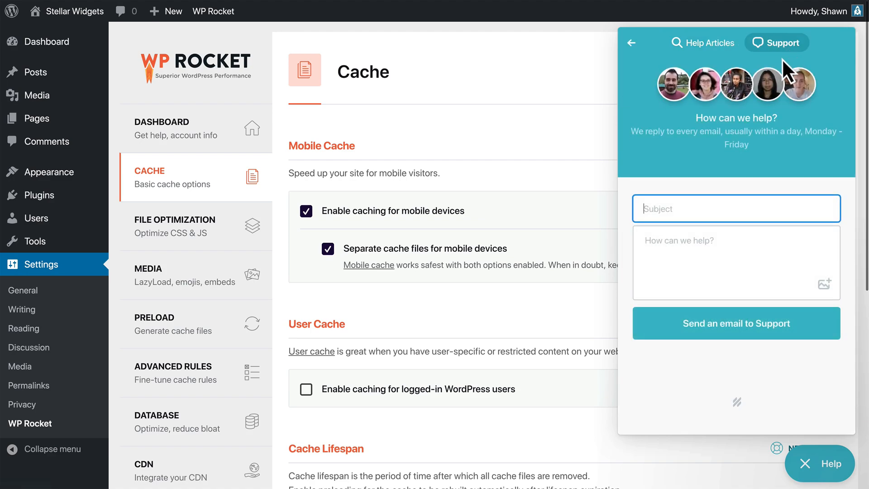
mouse_move(786, 83)
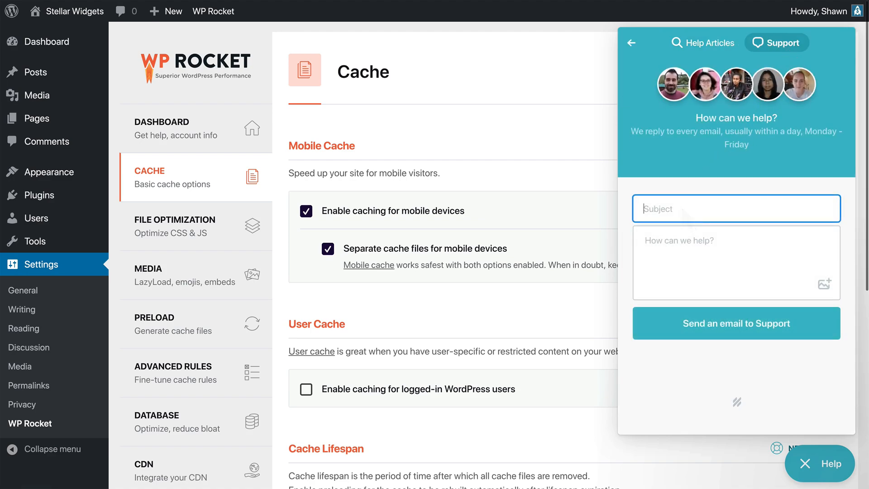